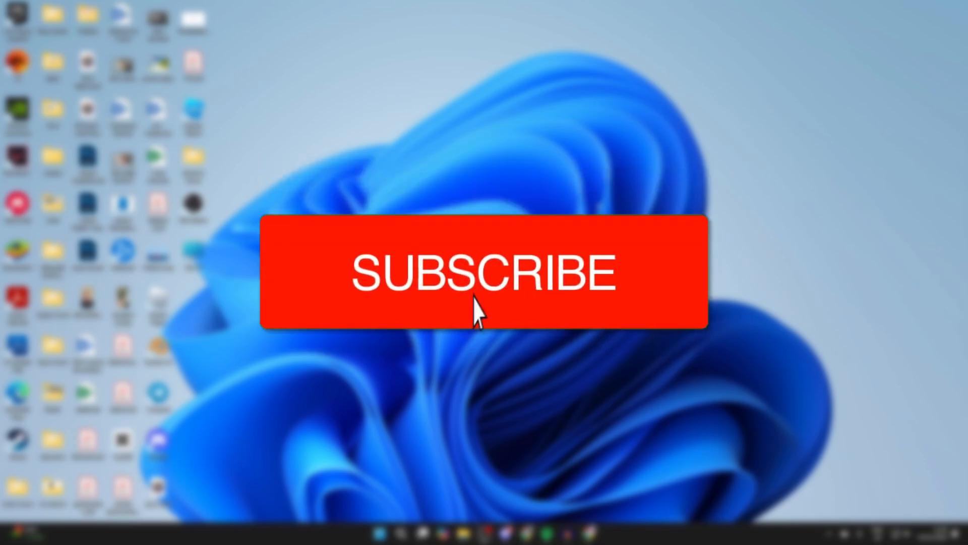
Follow the Gmail link on the Google homepage to reach the Gmail sign-in page
left_click(486, 272)
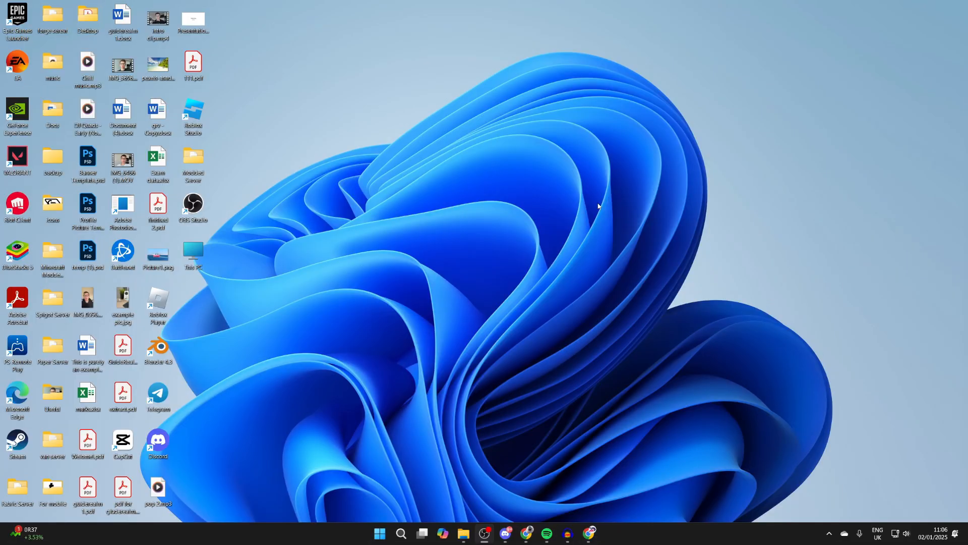
mouse_move(640, 201)
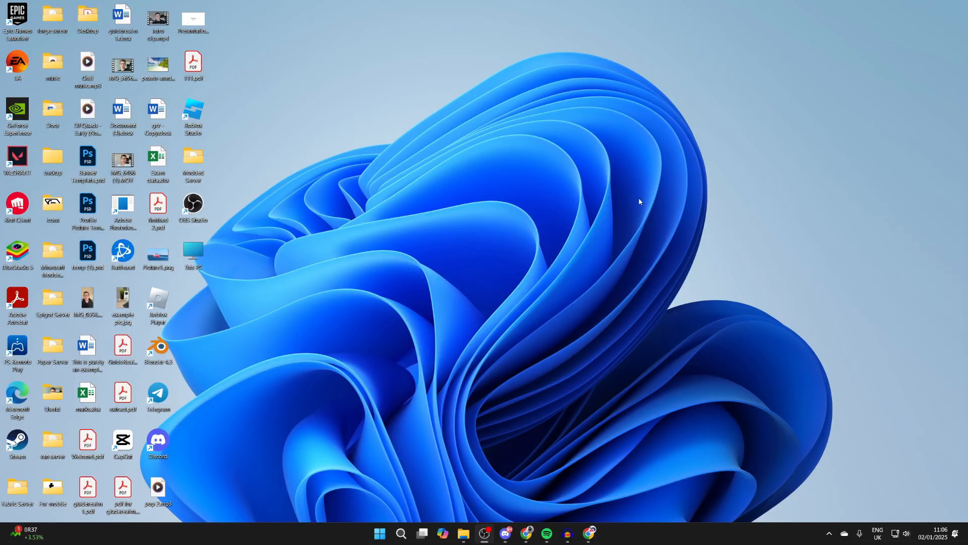
mouse_move(587, 482)
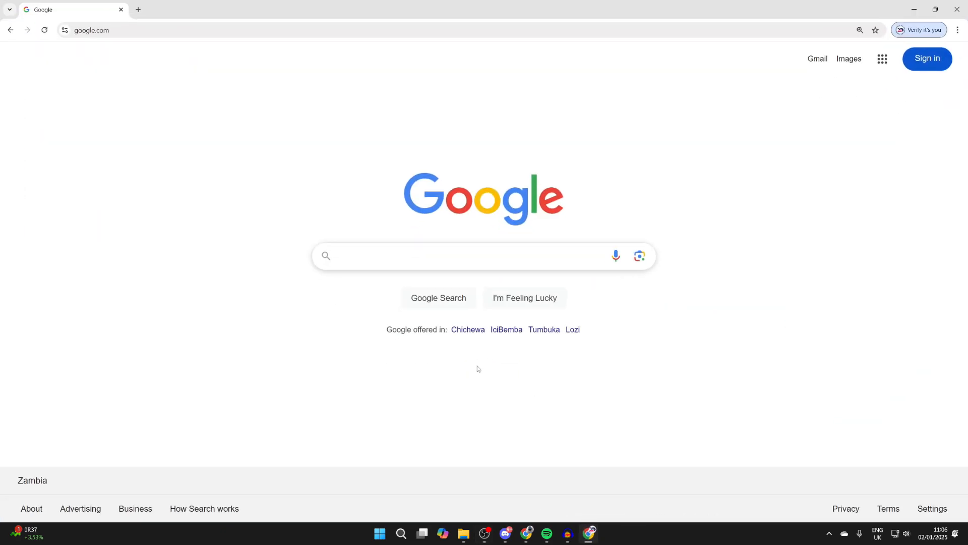
left_click(432, 255)
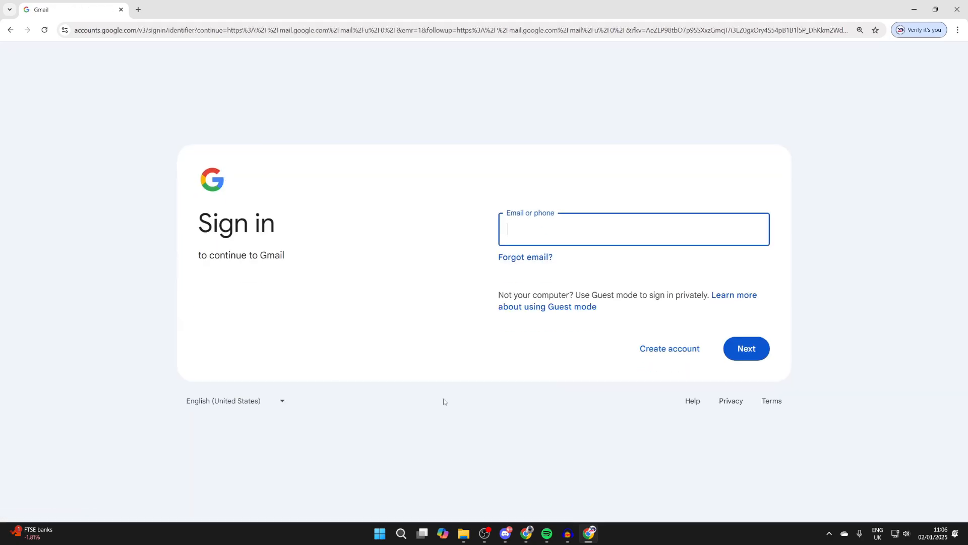
mouse_move(444, 256)
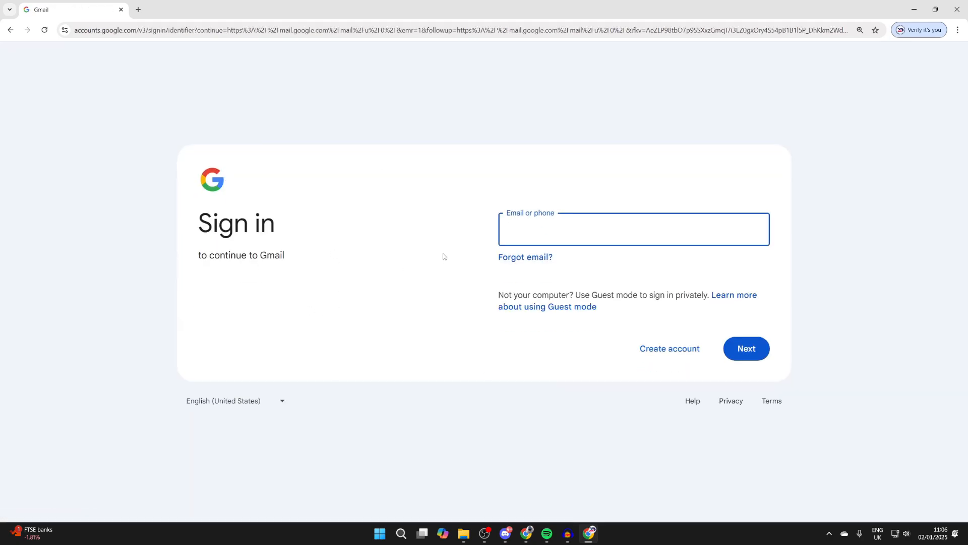
Enter the 'robtu…' suggested account address and advance to the password field
type("robtu")
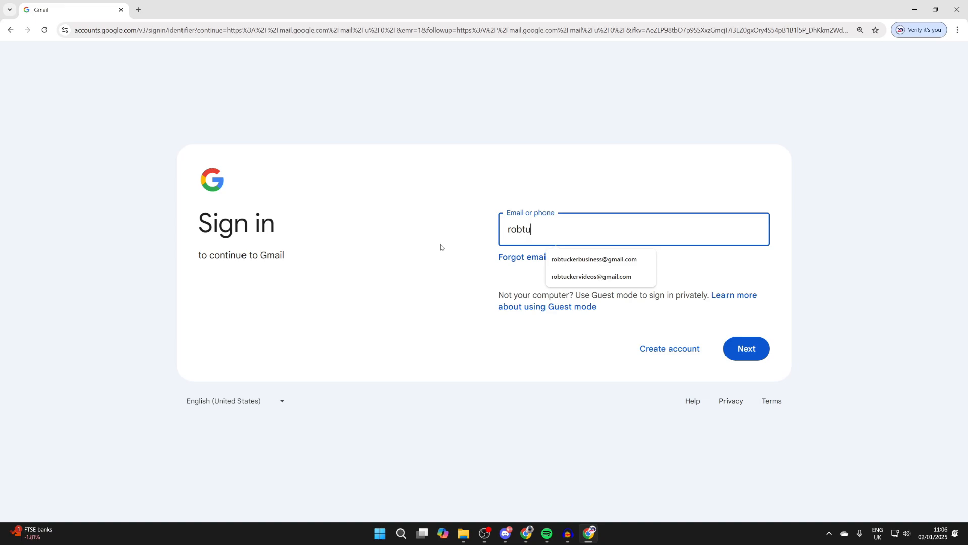
left_click(590, 276)
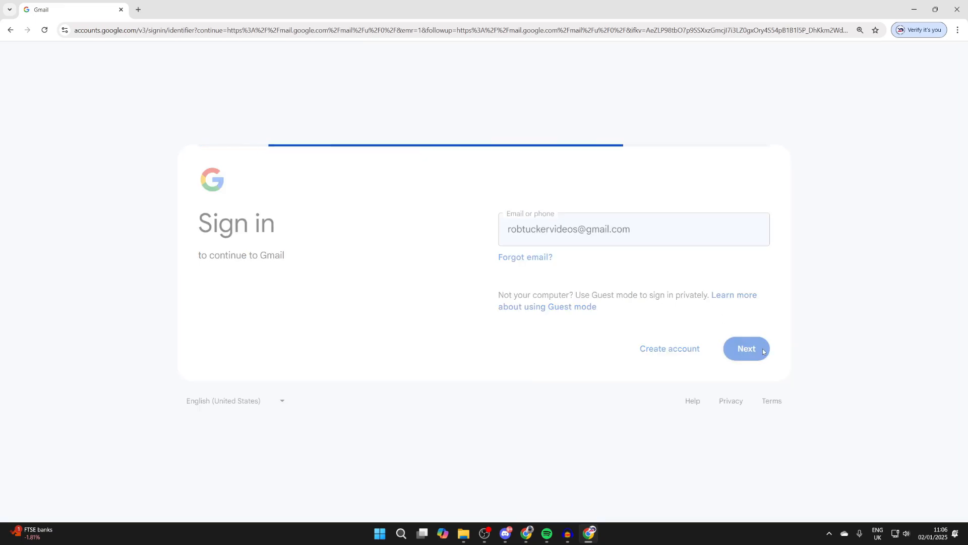
left_click(746, 348)
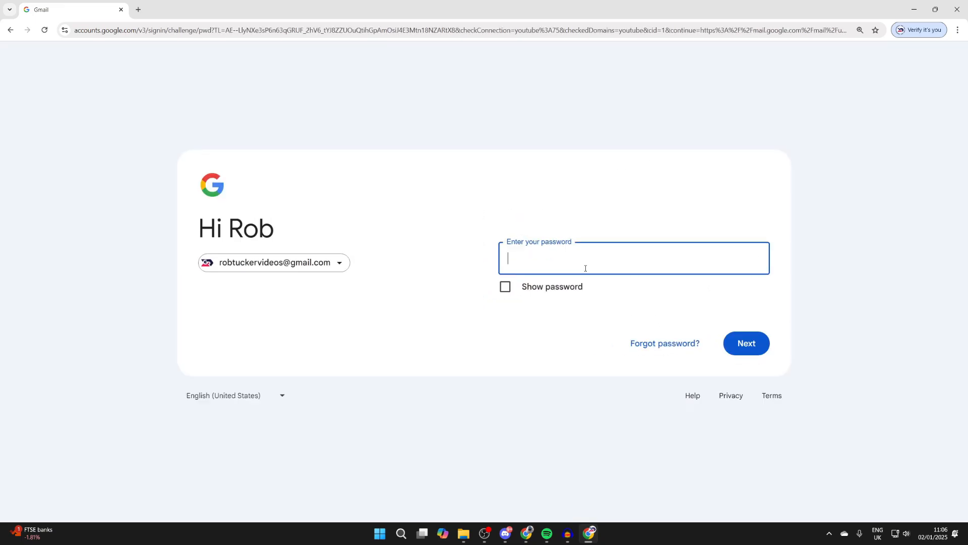
left_click(745, 343)
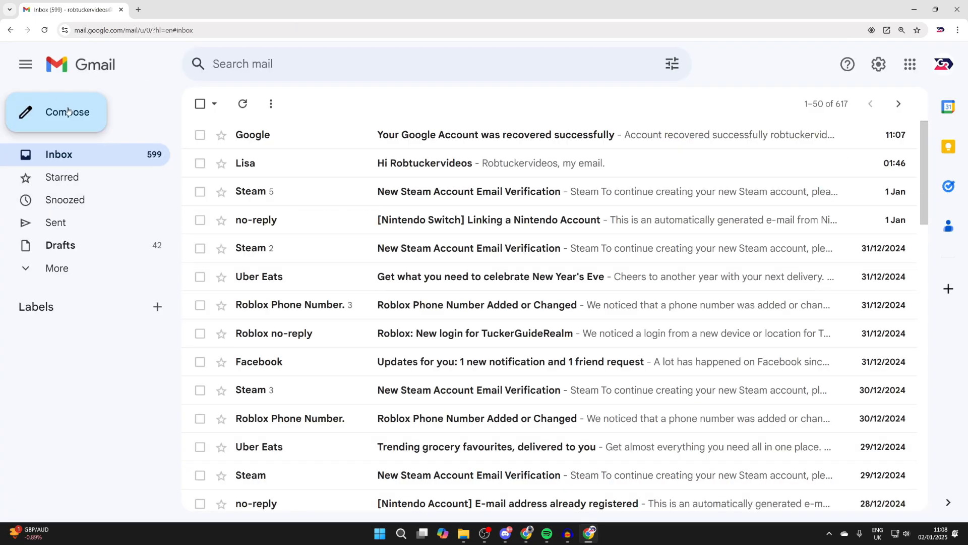
Open a blank New Message draft from the inbox's Compose button
left_click(67, 112)
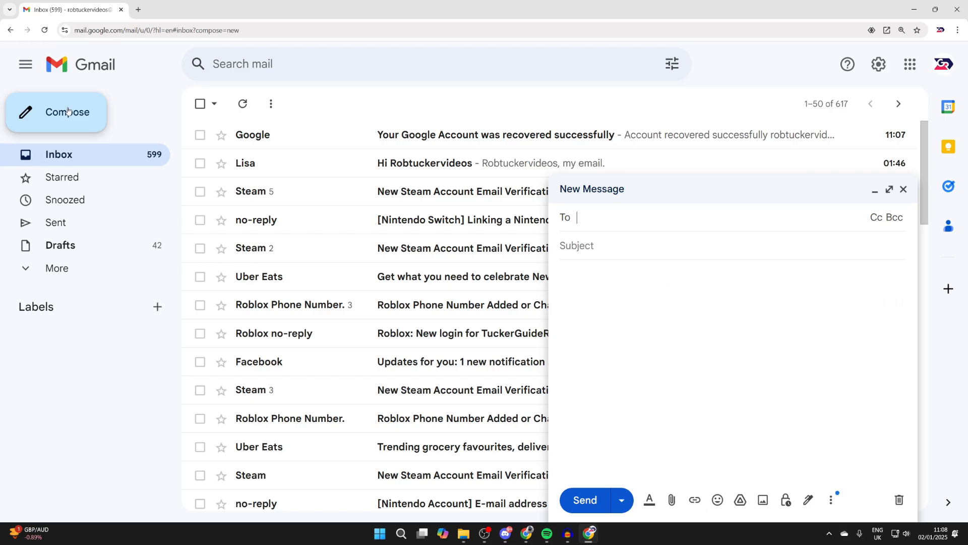